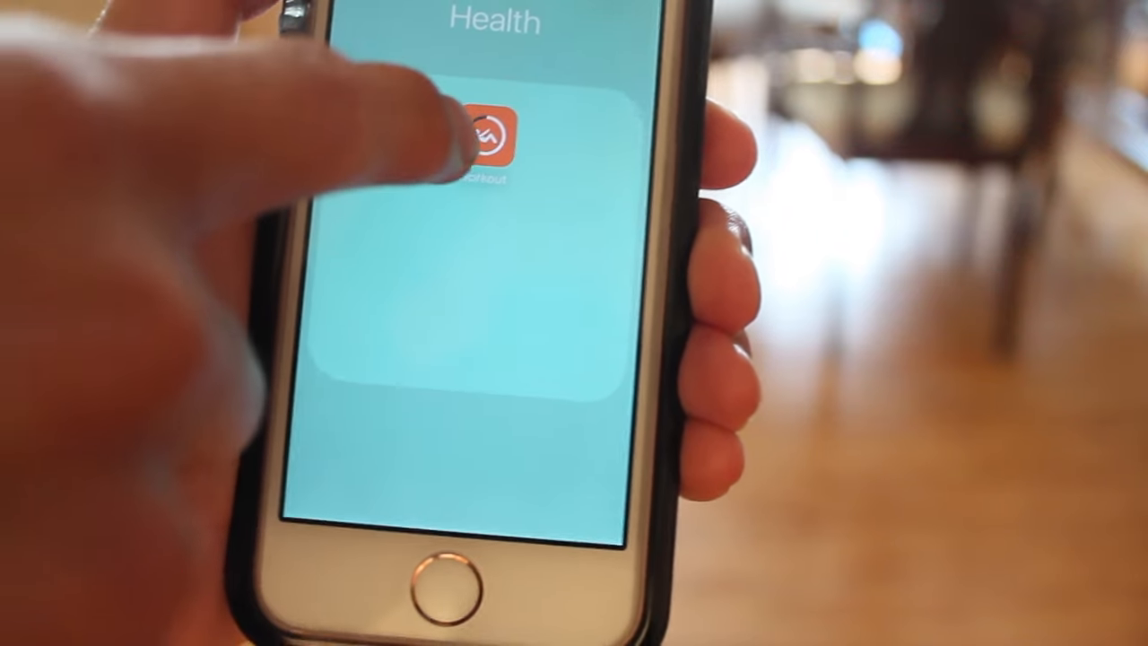
- Launch Streaks Workout from the Health folder on the Home Screen
click(491, 139)
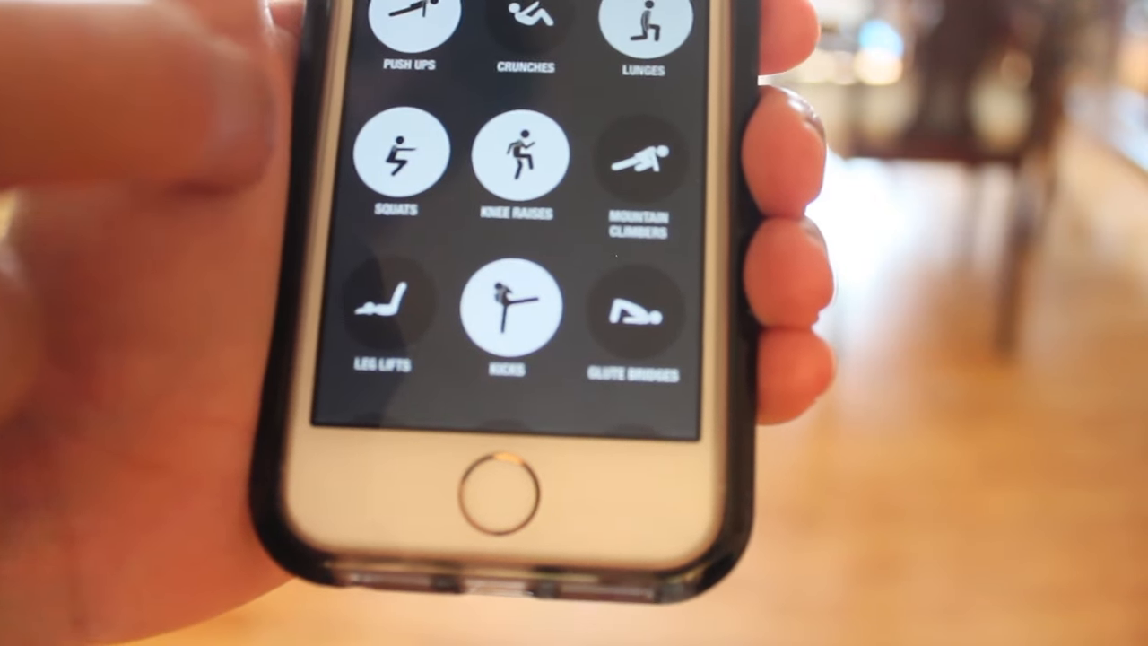
- Scroll through the exercise list to review included moves like Squats and Kicks
scroll(down, 3)
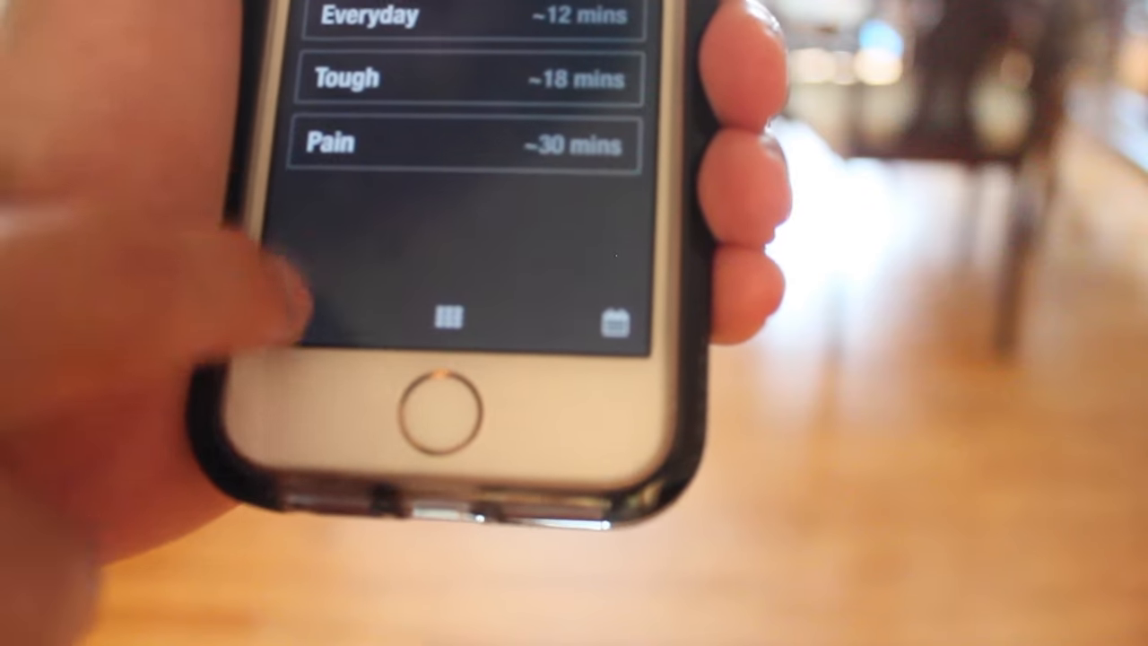
- Scroll the settings screen past Disclaimer, Reset All Data and the Streaks link
scroll(down, 3)
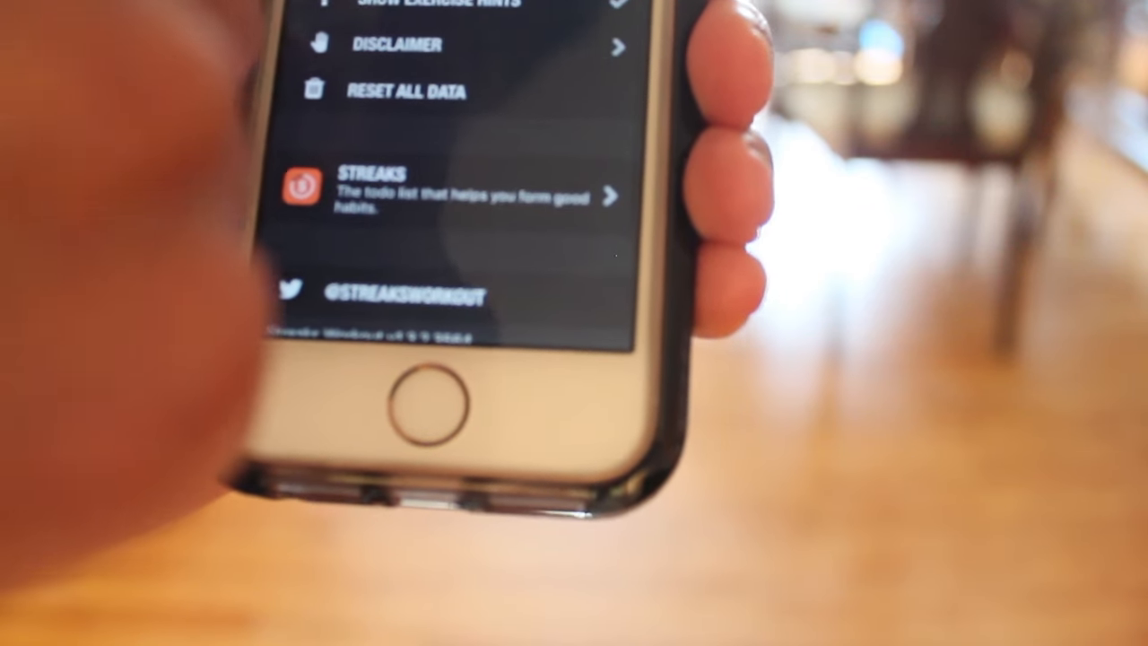